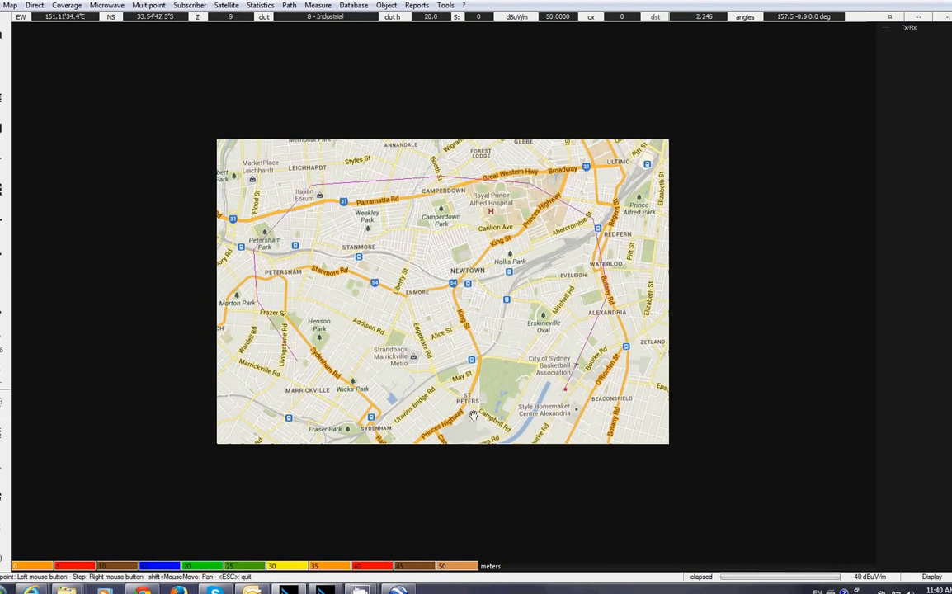
Step: Bring up the area actions for the magenta polygon on the Sydney map
right_click(475, 412)
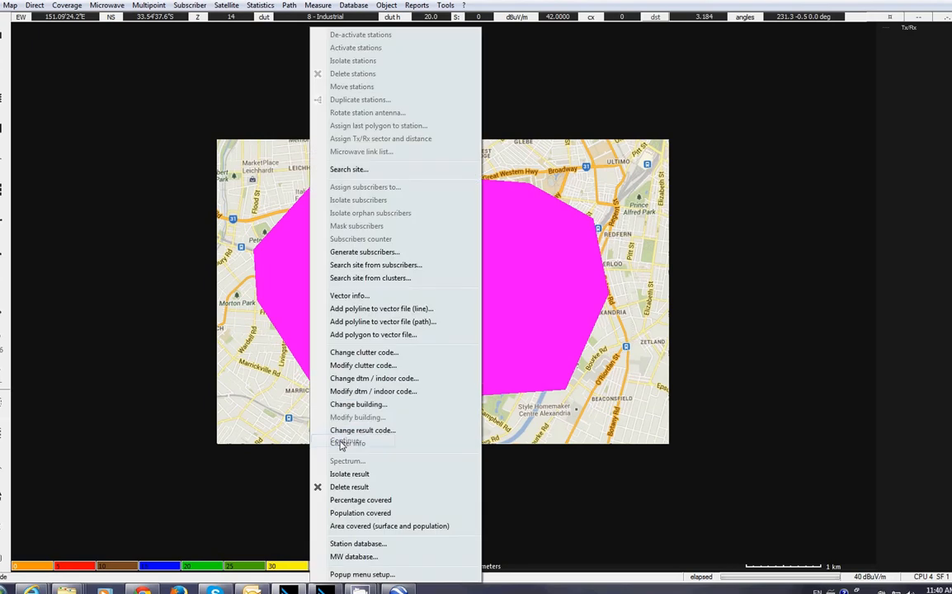
mouse_move(364, 250)
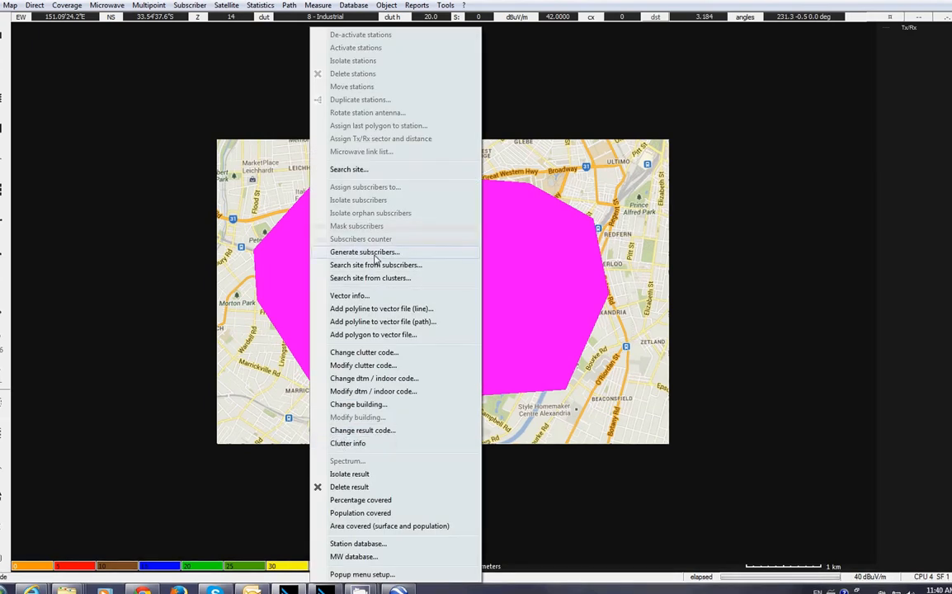
Step: Start Generate subscribers for the polygon and set maximum subscribers to 250
left_click(363, 251)
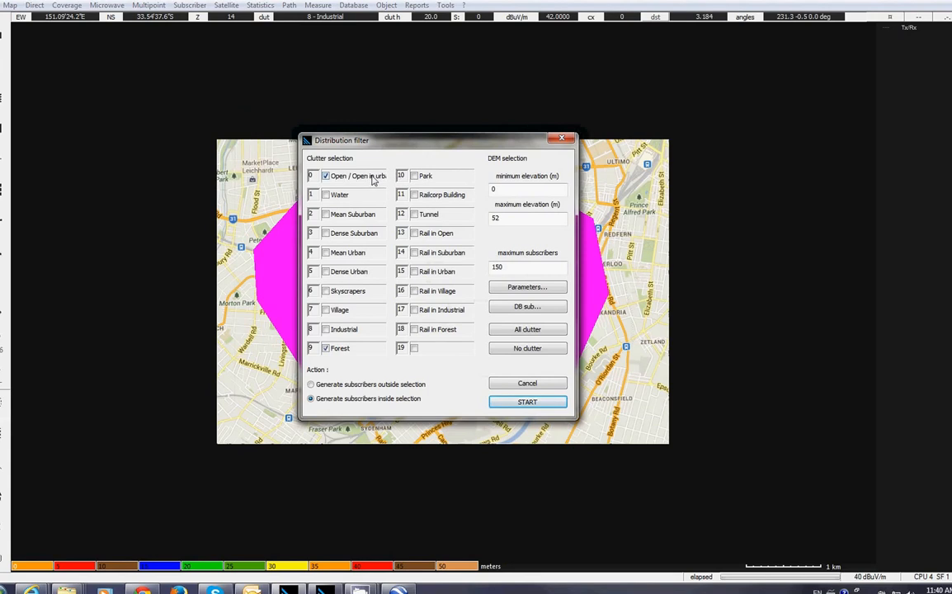
mouse_move(359, 225)
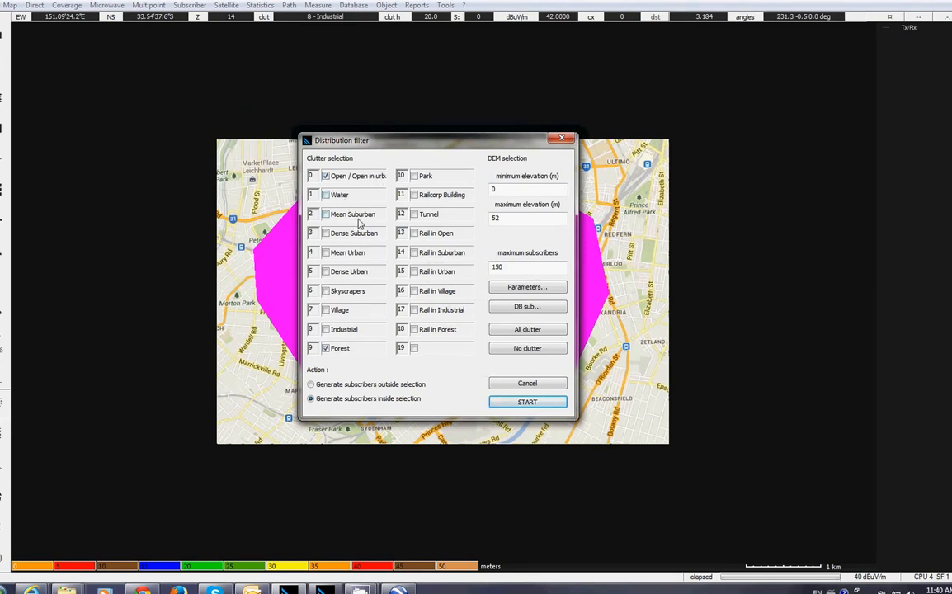
mouse_move(380, 276)
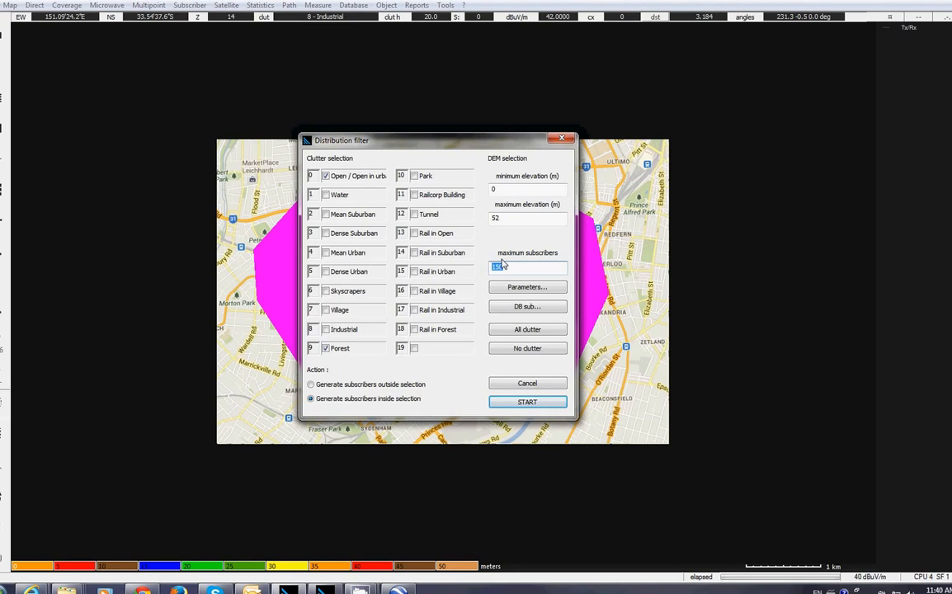
type("200")
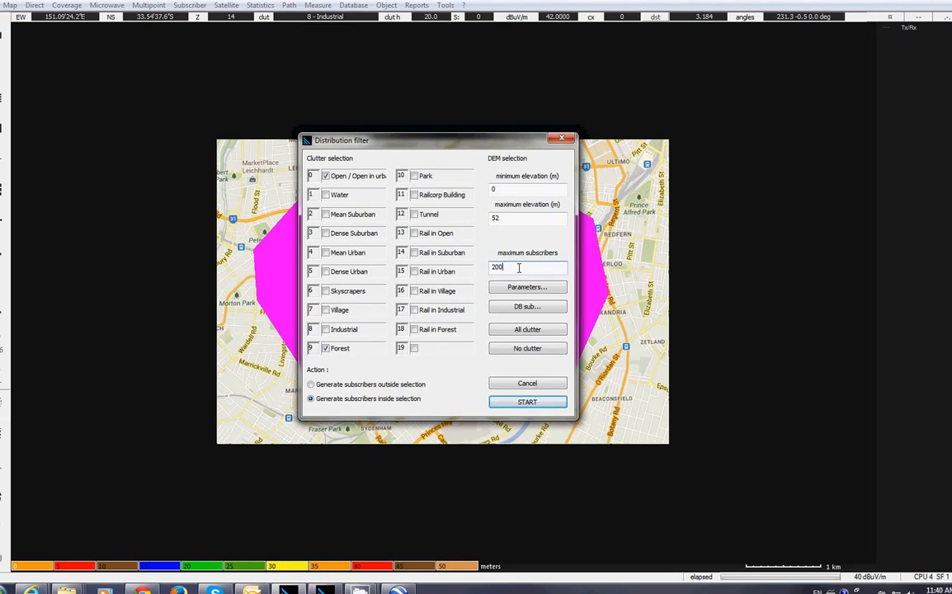
type("250")
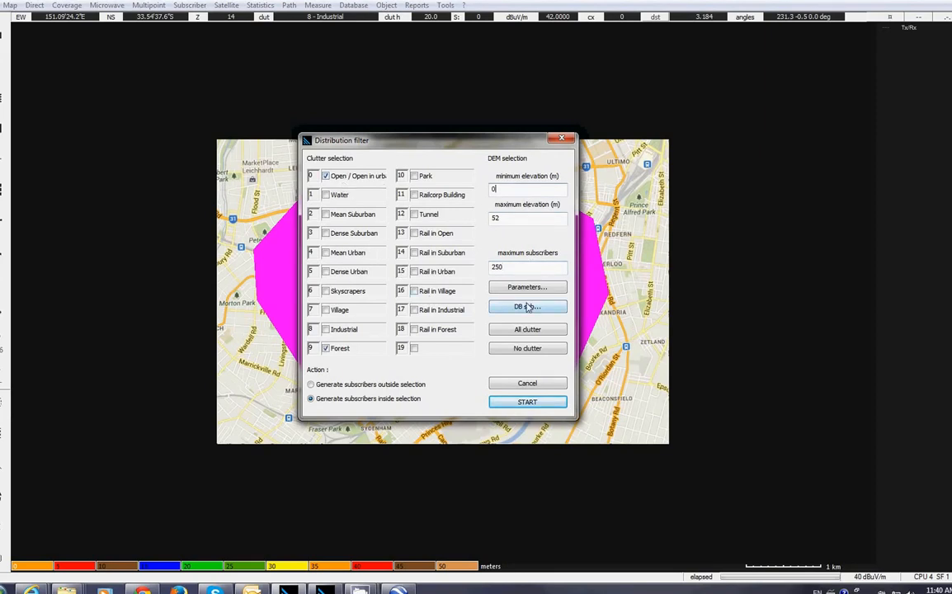
Step: Choose the subscriber database record to fill, bringing up its parameter sheet
left_click(527, 306)
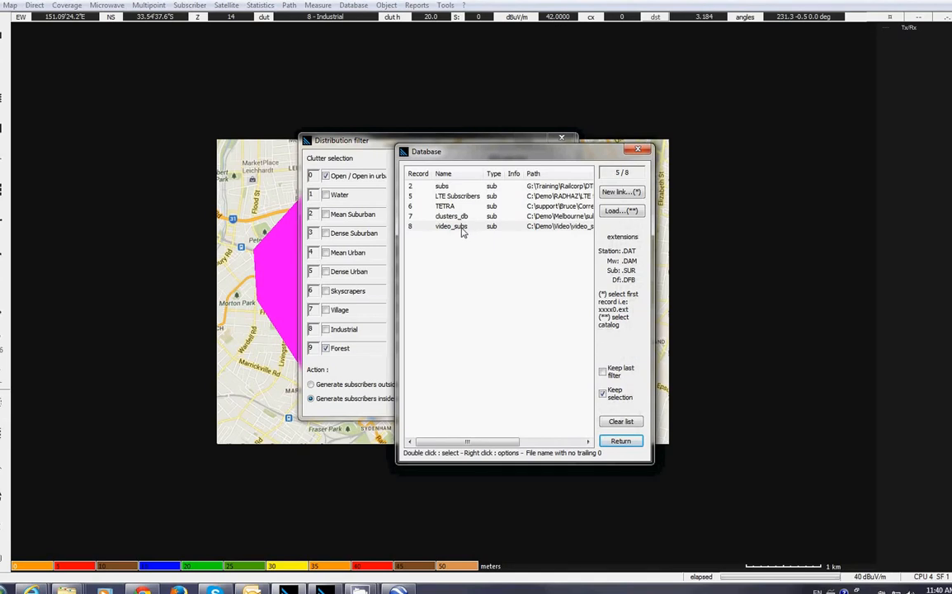
left_click(620, 439)
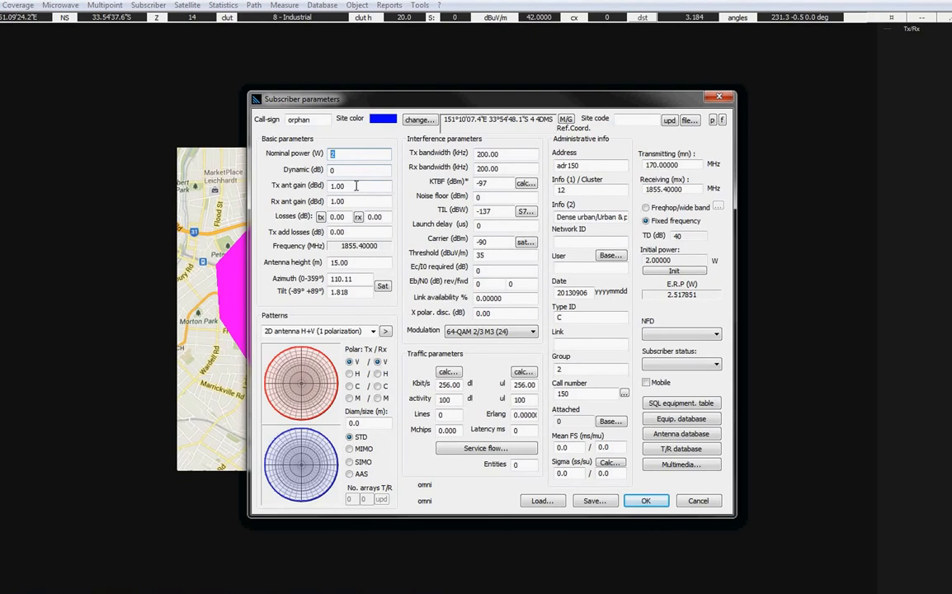
Step: Set the subscriber Tx and Rx antenna gains to 0.00 dB and antenna height to 10 m
left_click(337, 201)
type("0")
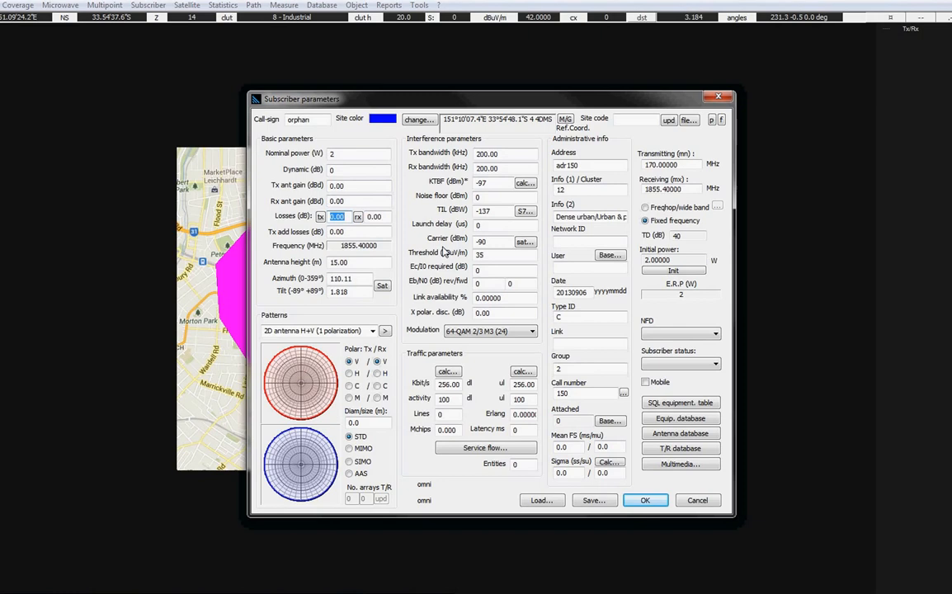
left_click(360, 261)
type("10")
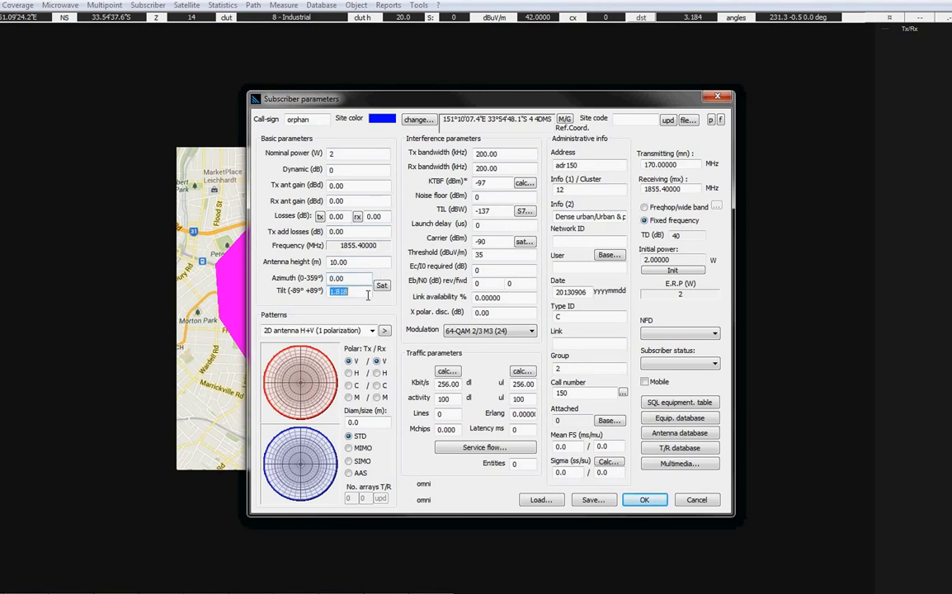
mouse_move(442, 326)
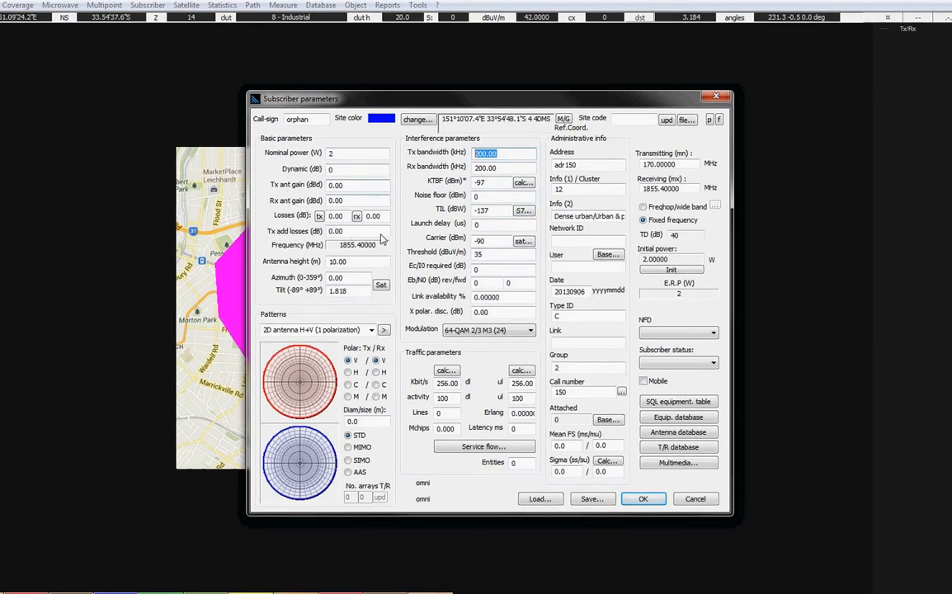
mouse_move(327, 244)
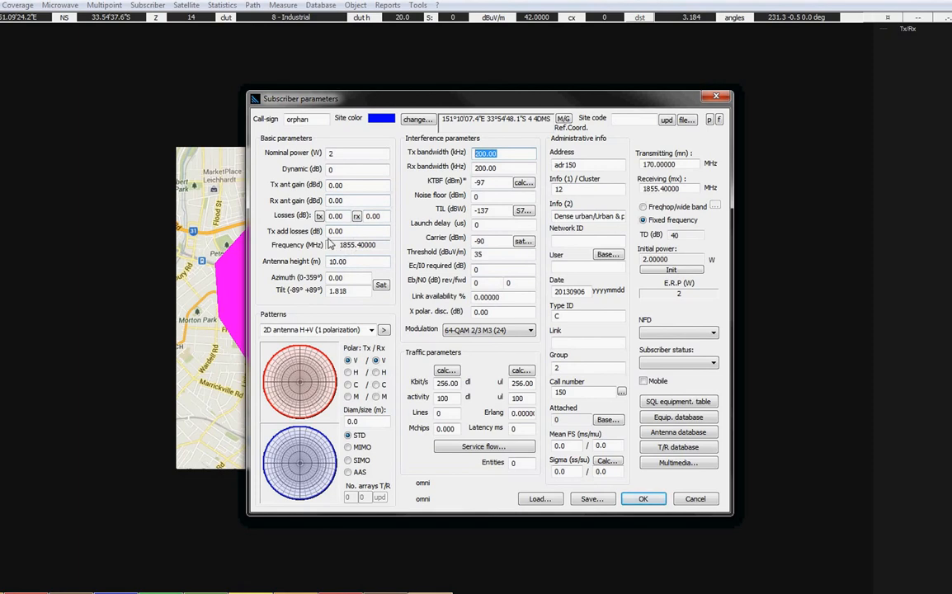
mouse_move(246, 180)
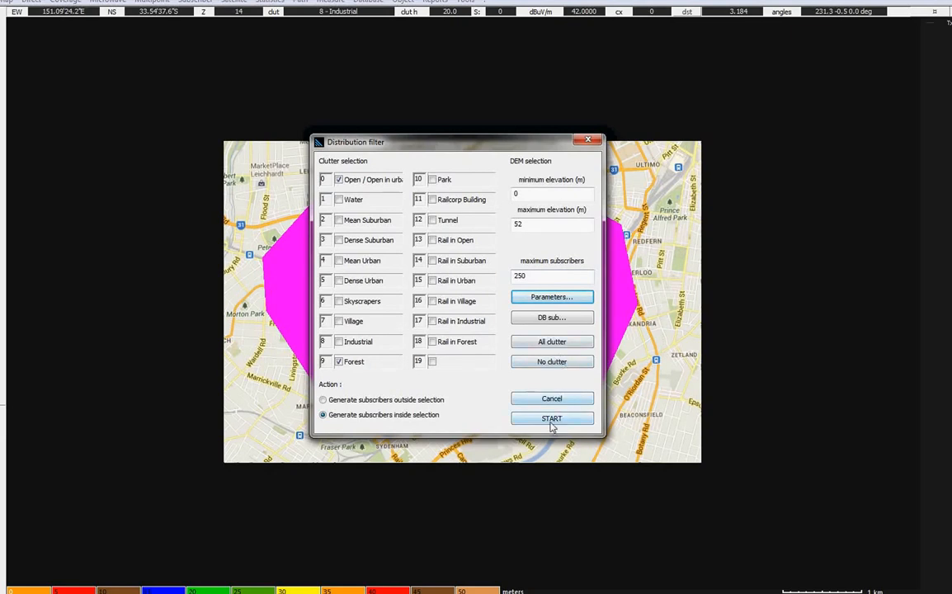
Step: Generate the subscribers inside the polygon with START
left_click(552, 420)
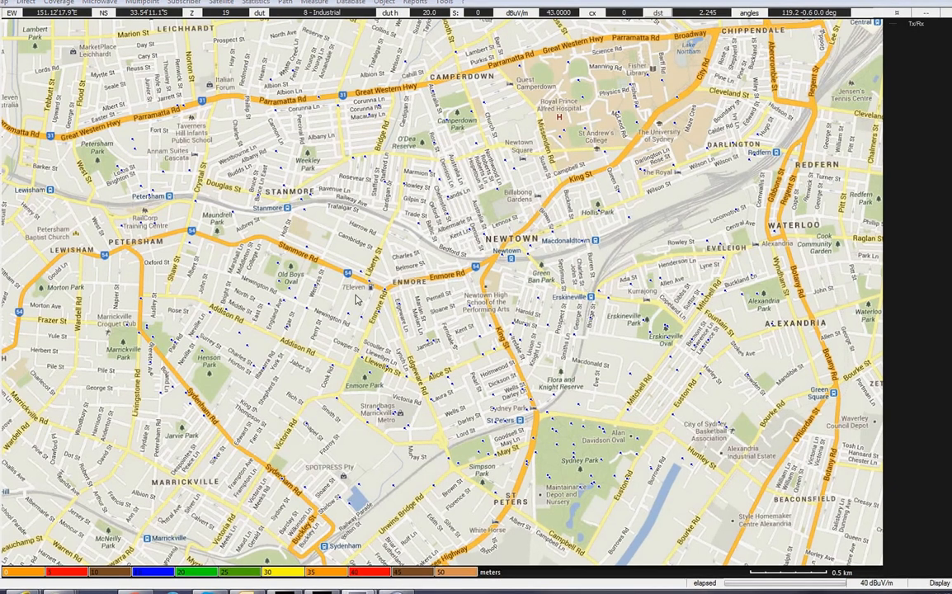
mouse_move(338, 300)
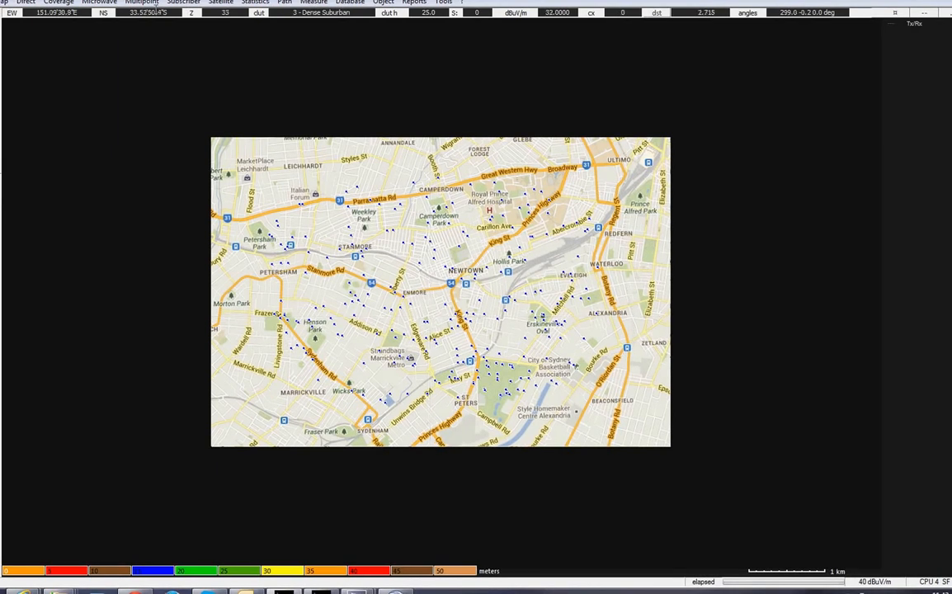
Step: Assign subscribers into mesh clusters with 1 km max distance and 70 max cluster elements
left_click(183, 3)
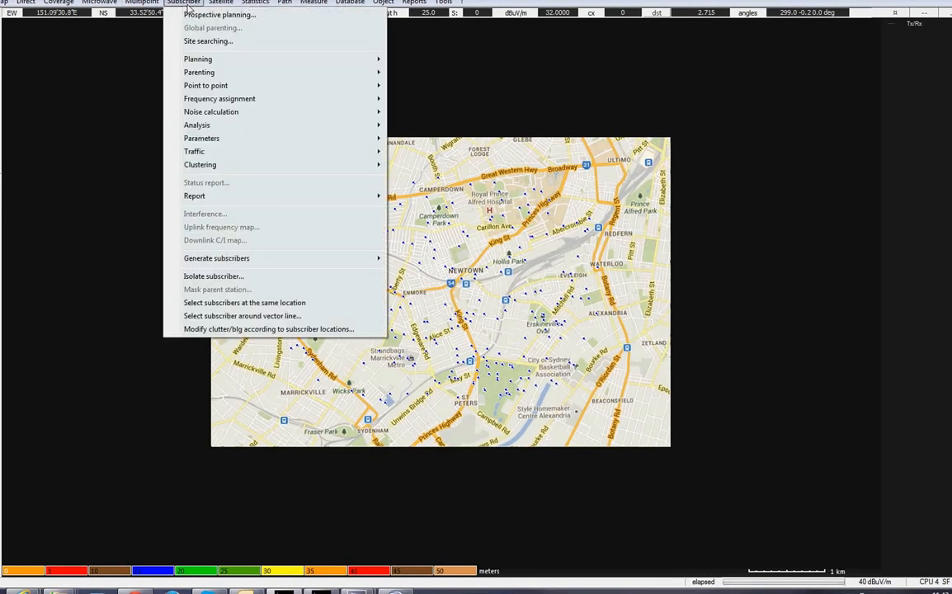
mouse_move(200, 165)
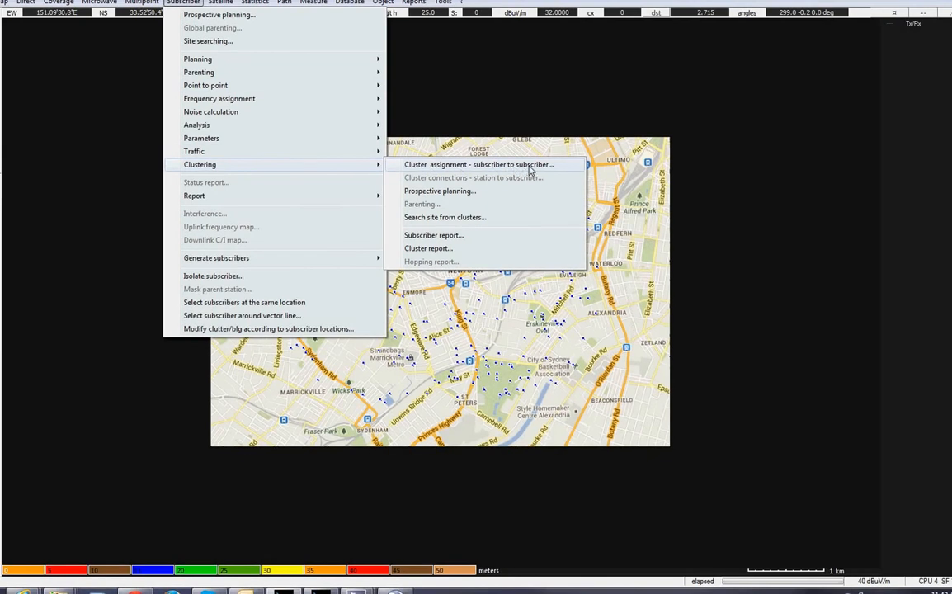
left_click(478, 165)
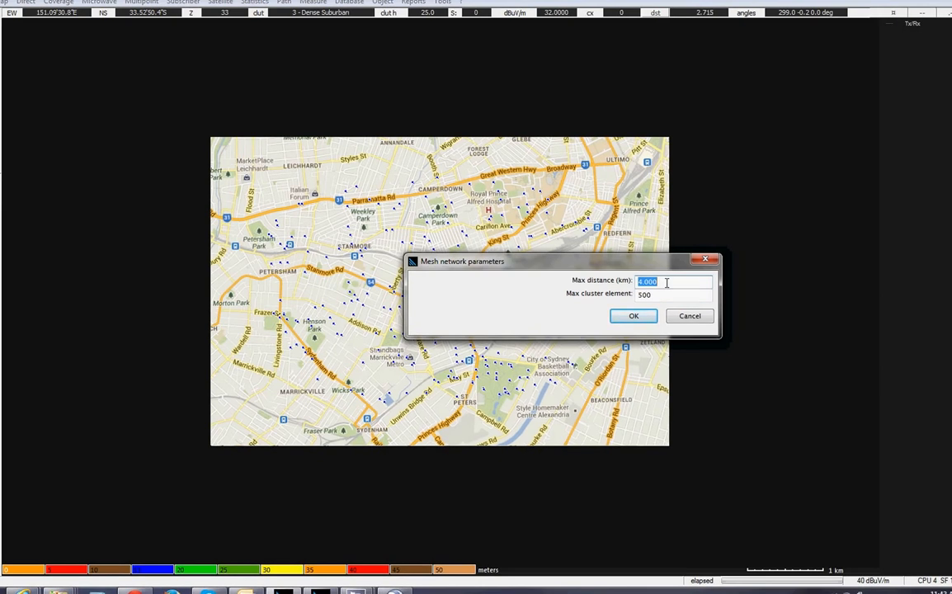
type("700")
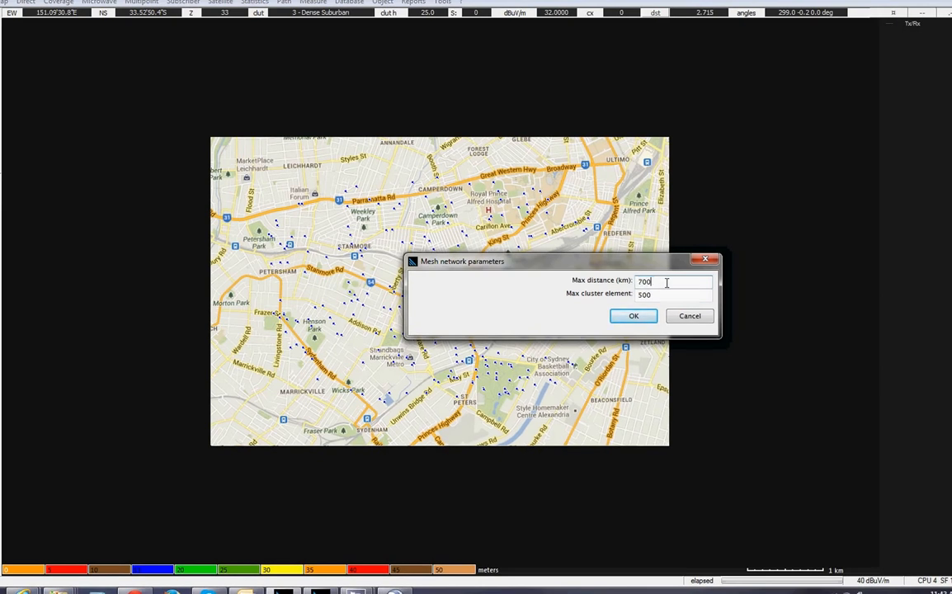
left_click(673, 280)
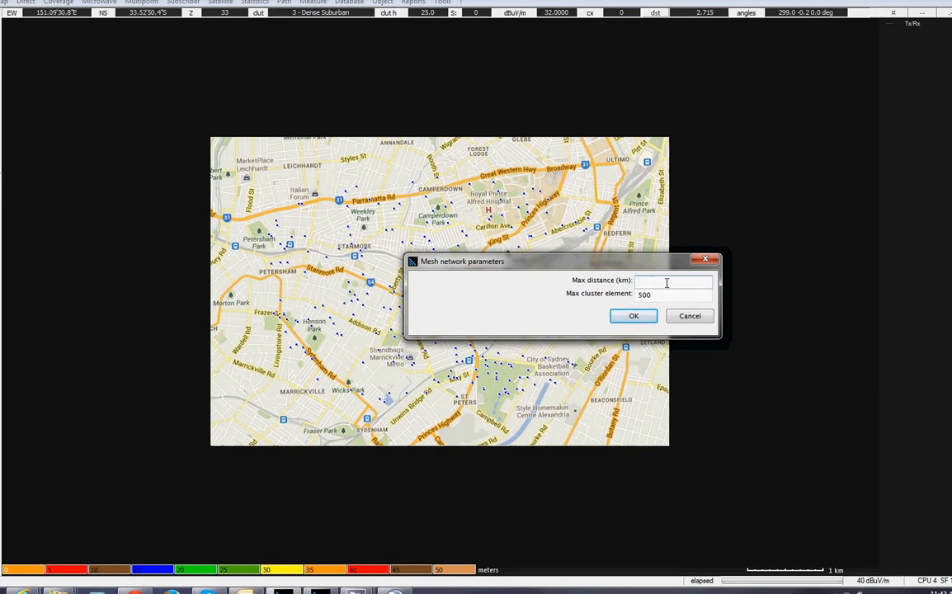
type("1.000")
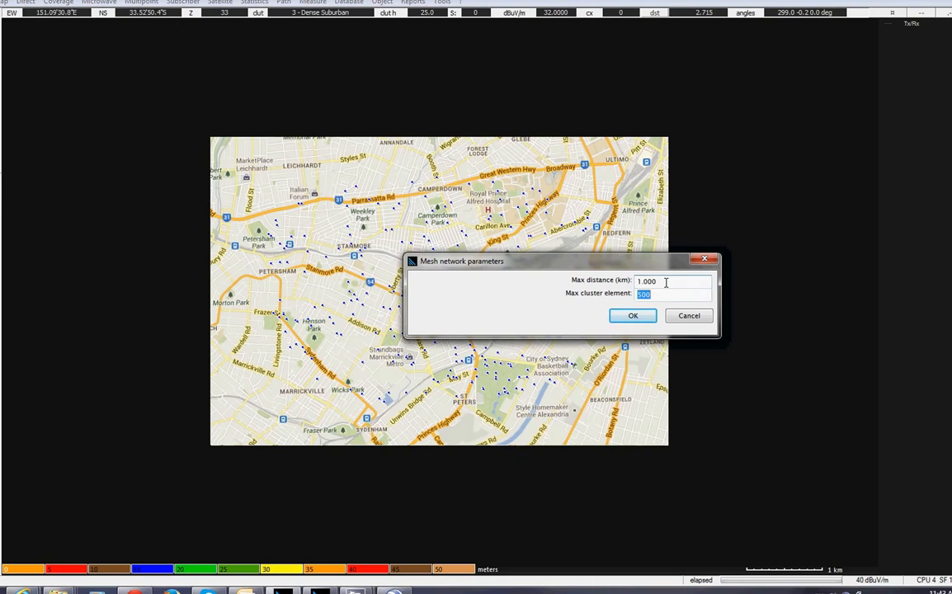
type("50")
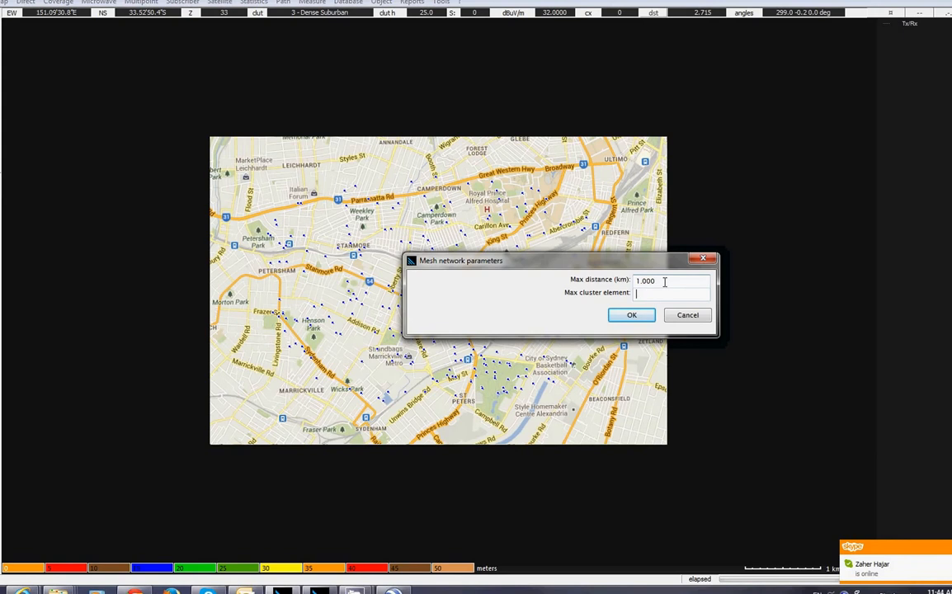
type("70")
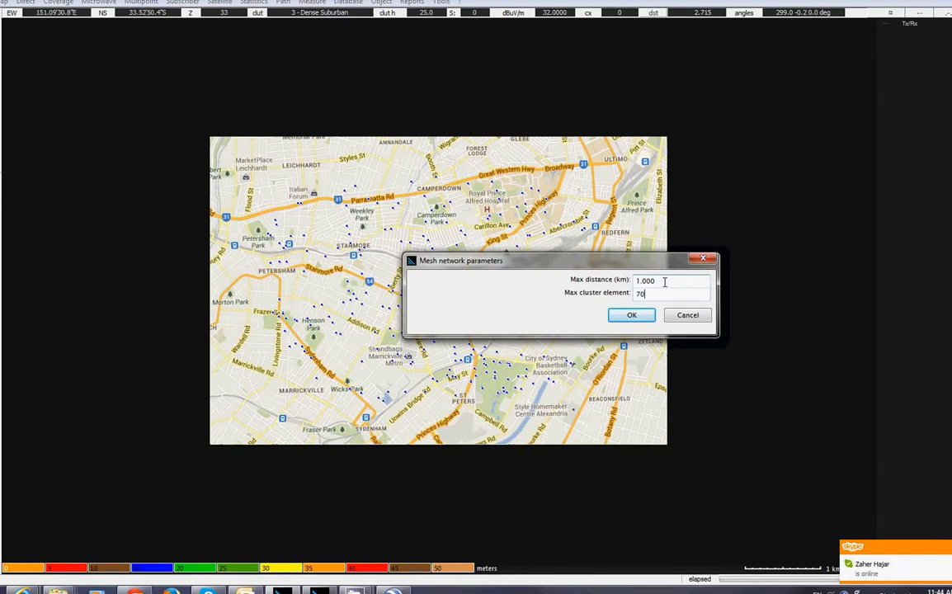
left_click(630, 313)
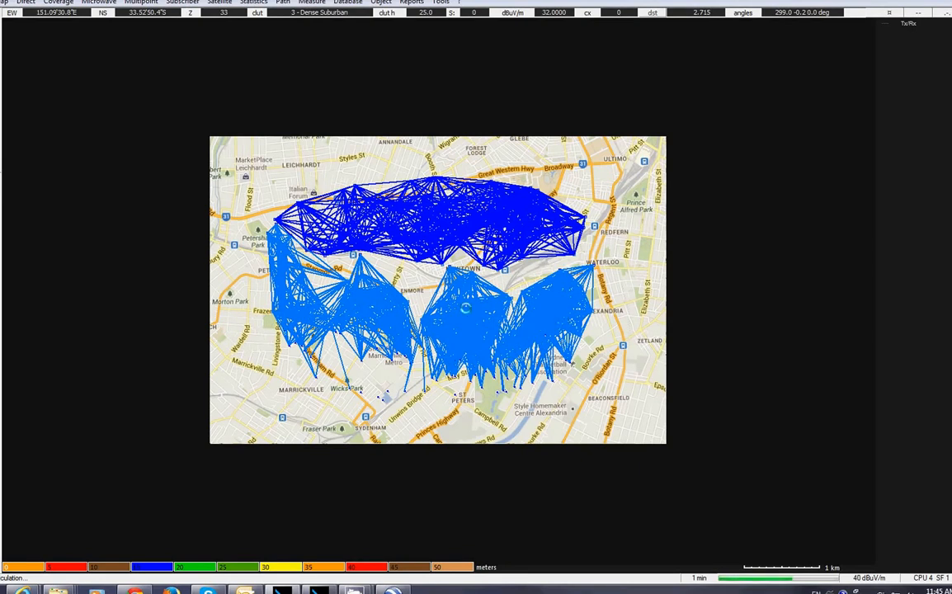
mouse_move(383, 216)
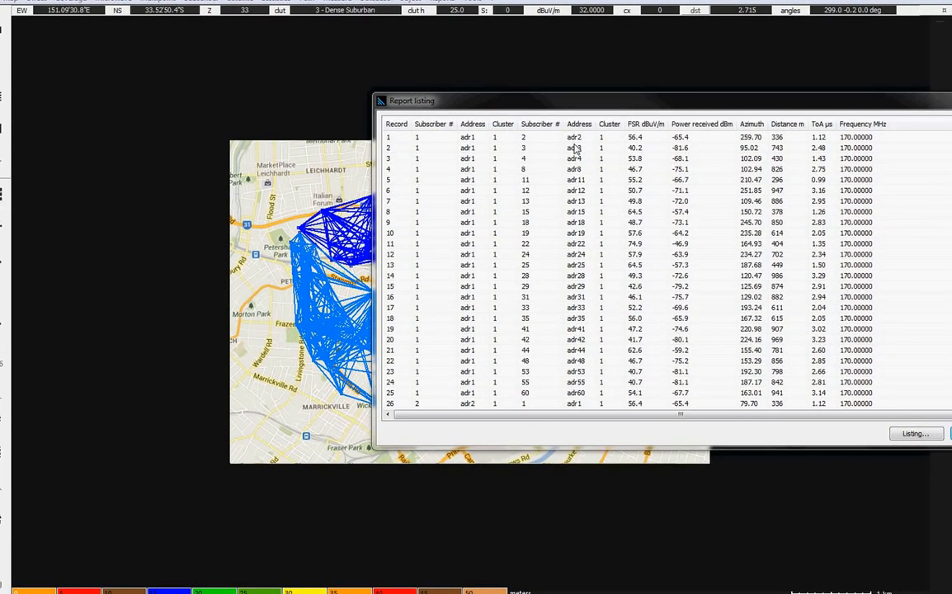
mouse_move(674, 155)
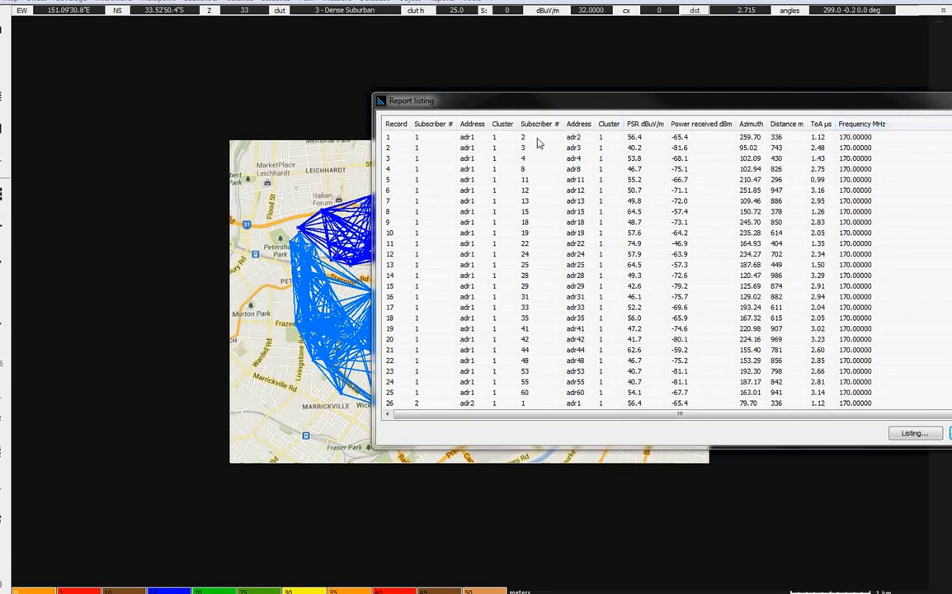
Step: Scroll through the subscriber-to-subscriber link records in the report listing
left_click(538, 124)
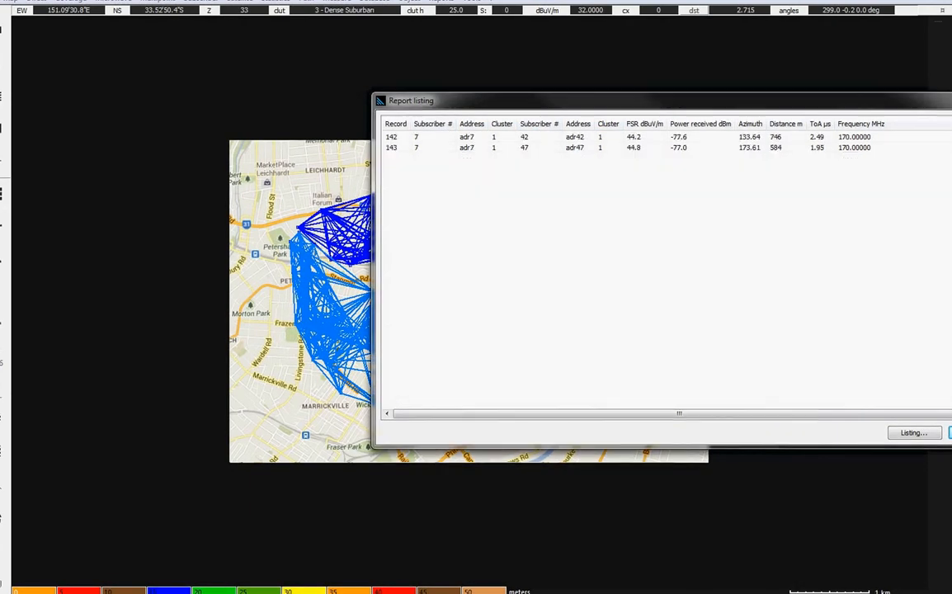
scroll("down", 3)
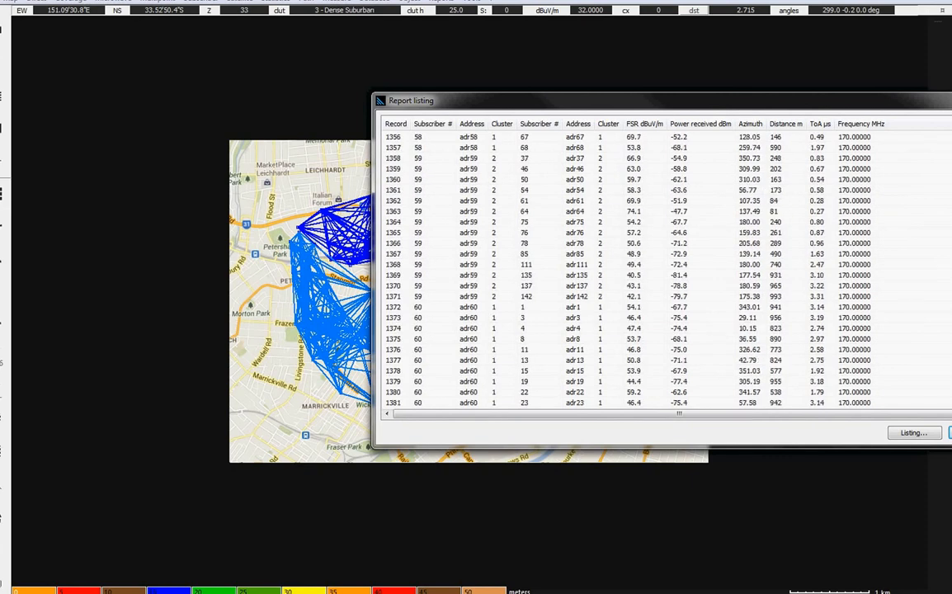
left_click(501, 124)
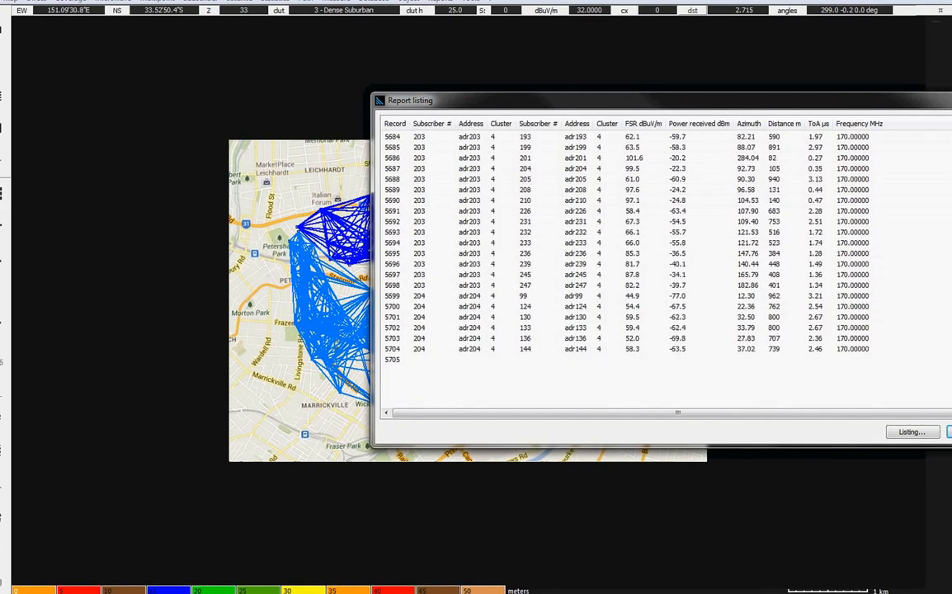
scroll("down", 3)
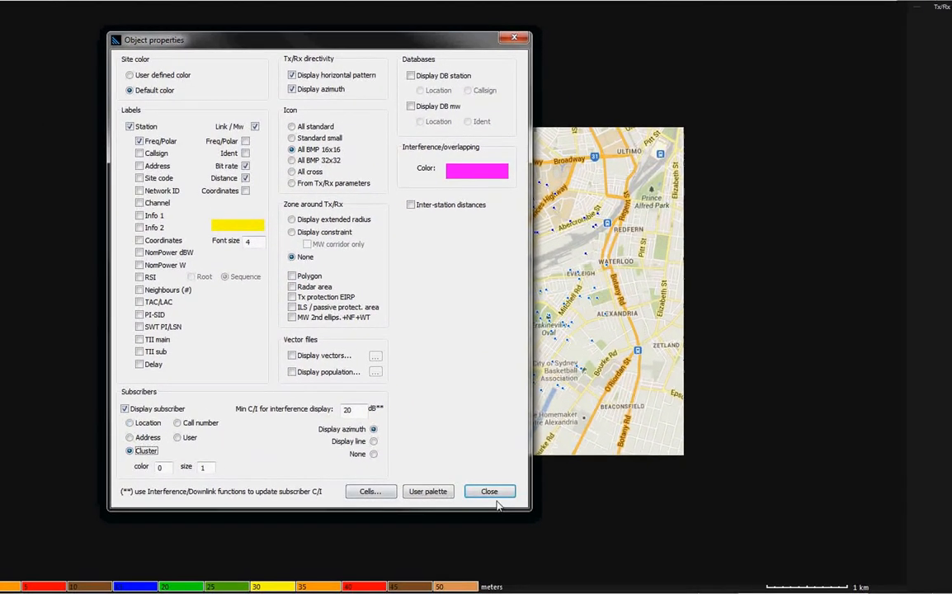
Step: Close the object properties with subscribers displayed by cluster
left_click(488, 492)
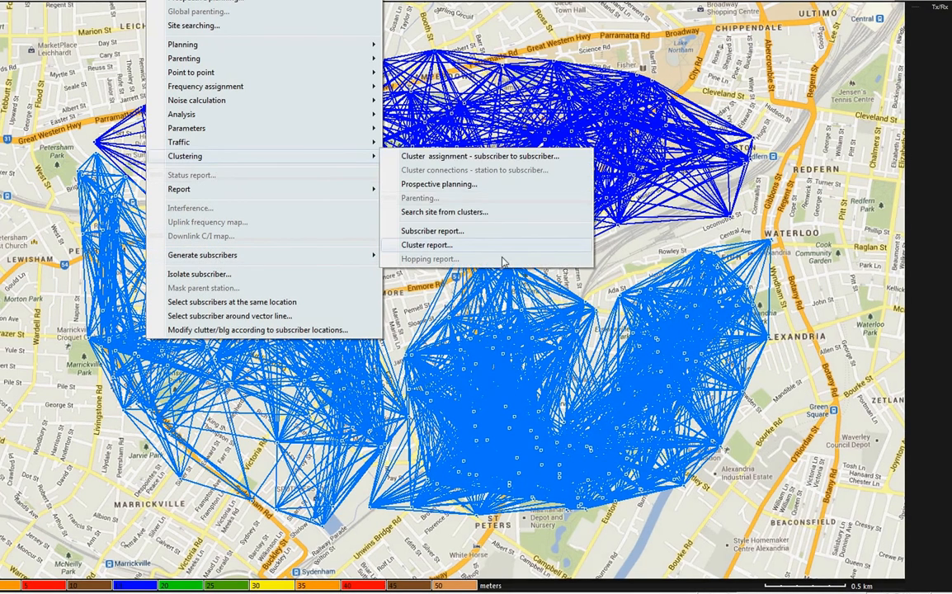
mouse_move(460, 249)
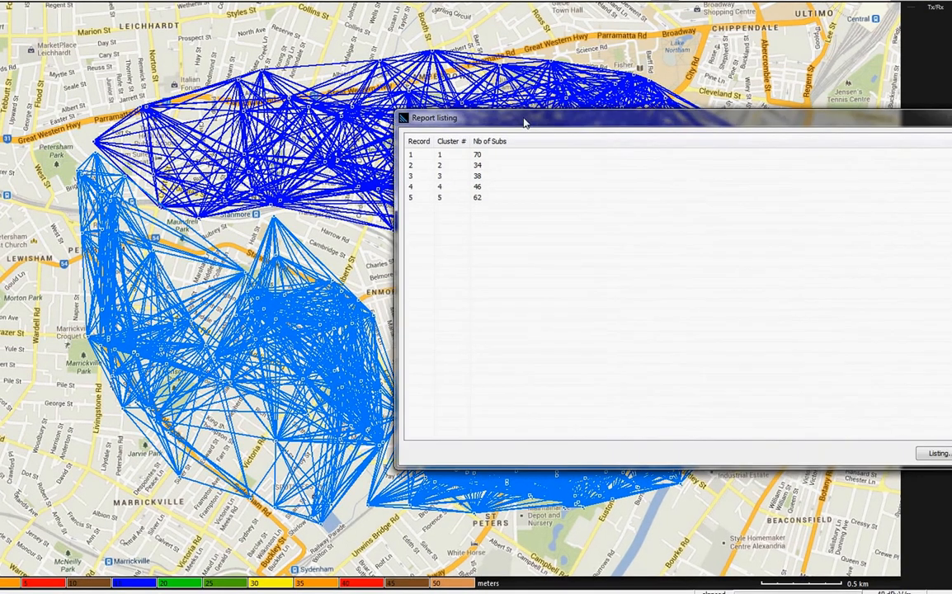
Step: Move the five-cluster report to the right so the mesh clusters stay visible
left_click_drag(524, 119, 651, 116)
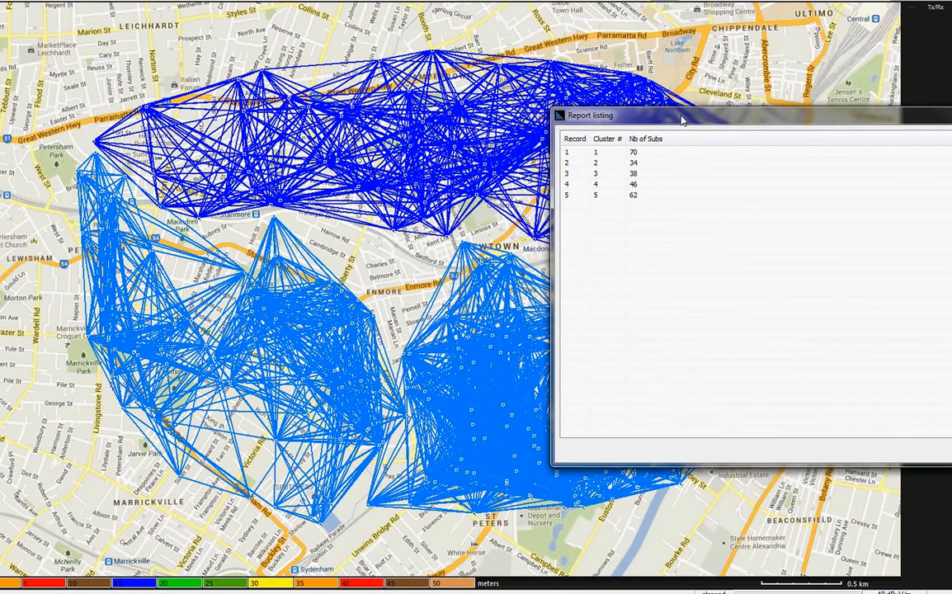
left_click_drag(680, 116, 710, 114)
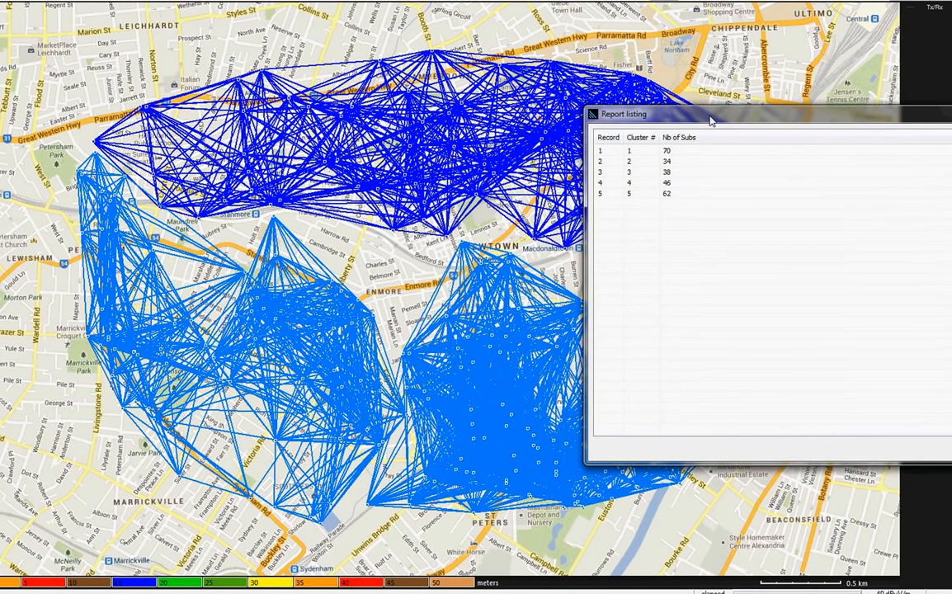
mouse_move(673, 185)
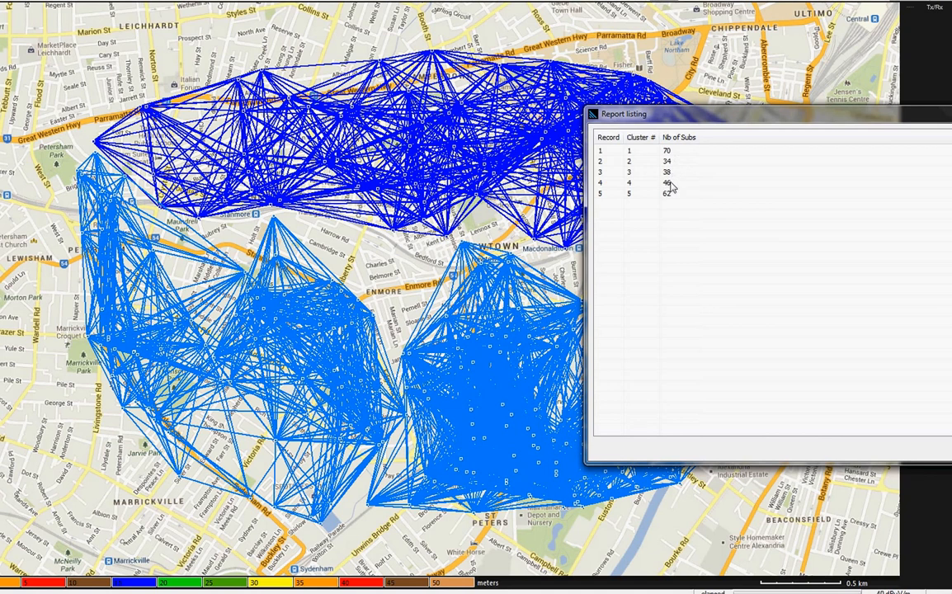
mouse_move(667, 204)
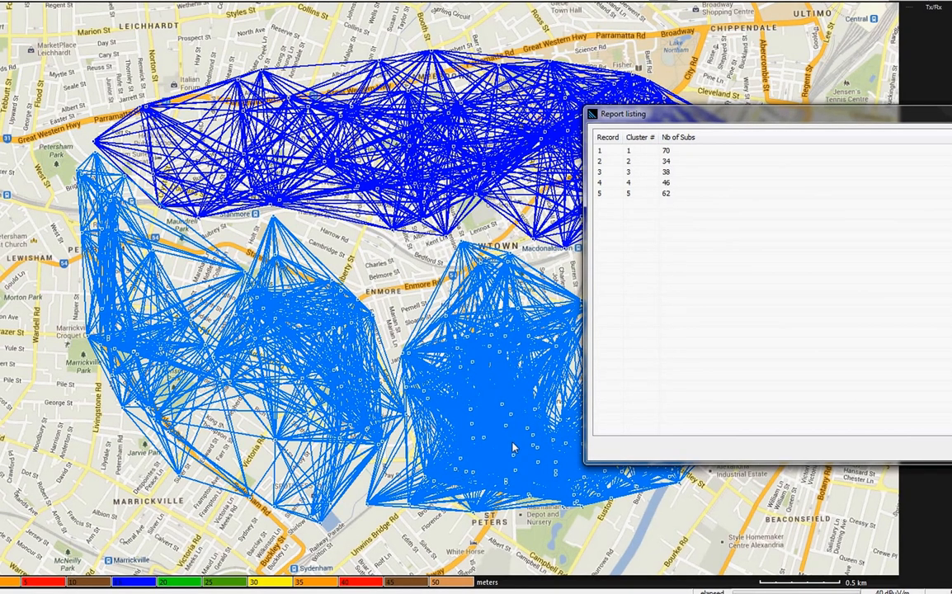
mouse_move(531, 404)
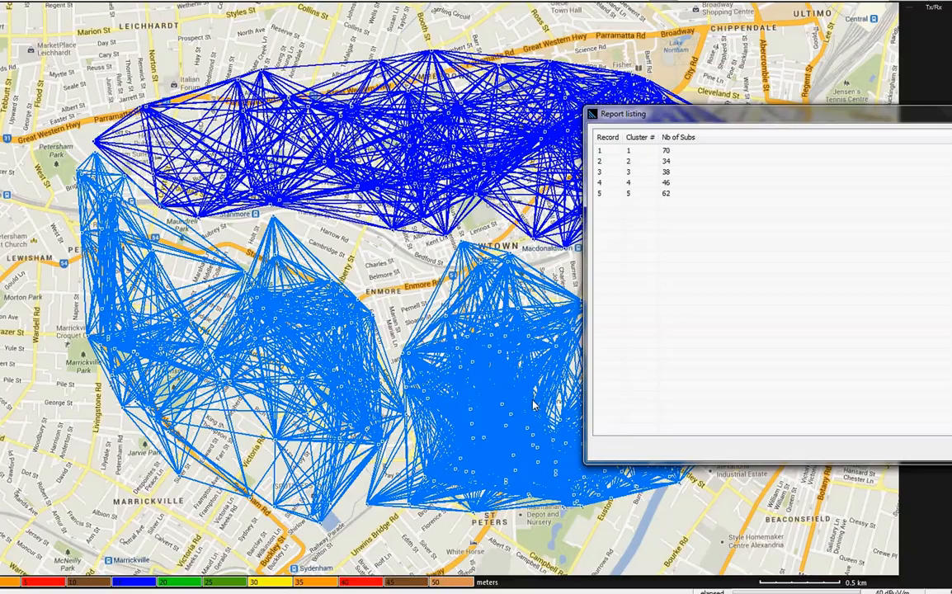